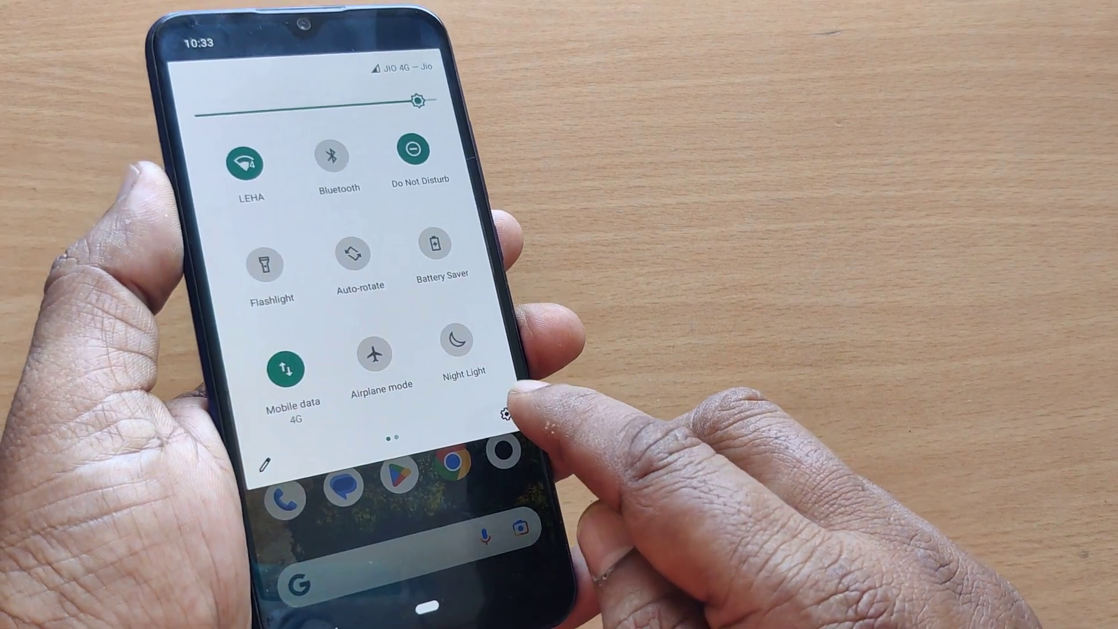
Step: Launch the Settings app from the gear icon in the expanded quick settings panel
{"action": "left_click", "coordinate": [505, 415]}
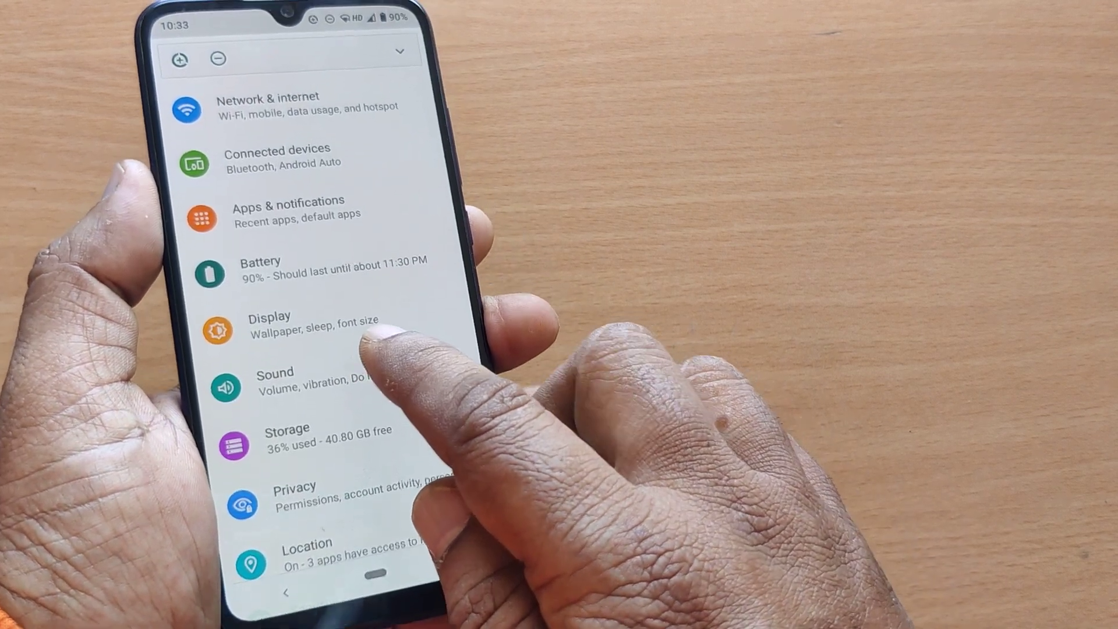
Step: Select Sound from the Settings category list to open its volume and ringtone page
{"action": "left_click", "coordinate": [276, 379]}
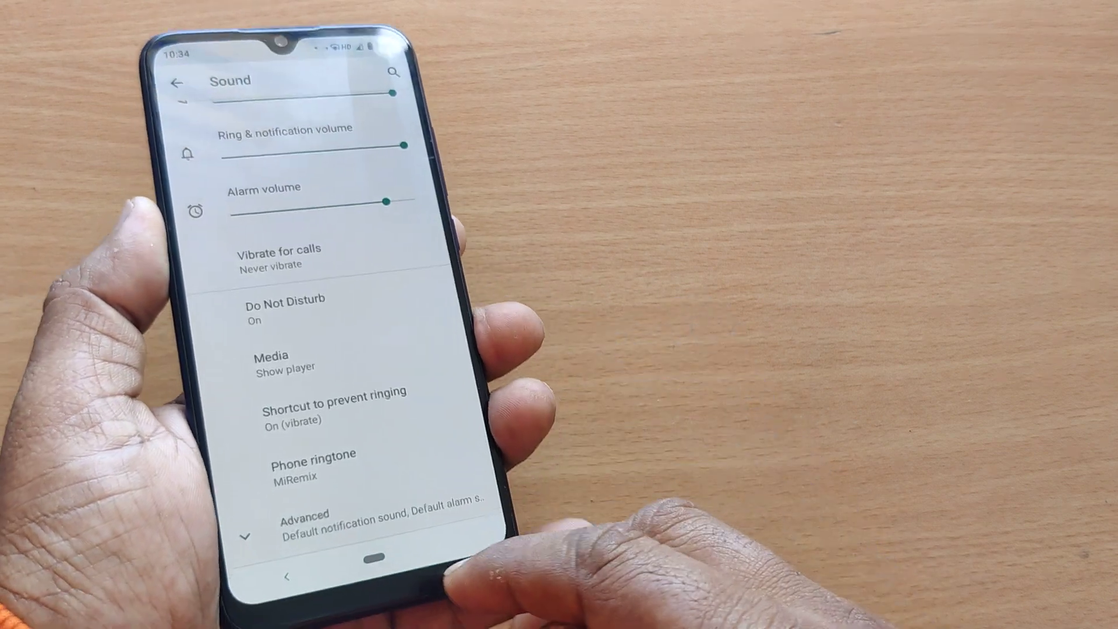
Step: Scroll down the Sound page to the 'Other sounds and vibrations' toggles
{"action": "scroll", "scroll_direction": "down", "scroll_amount": 3}
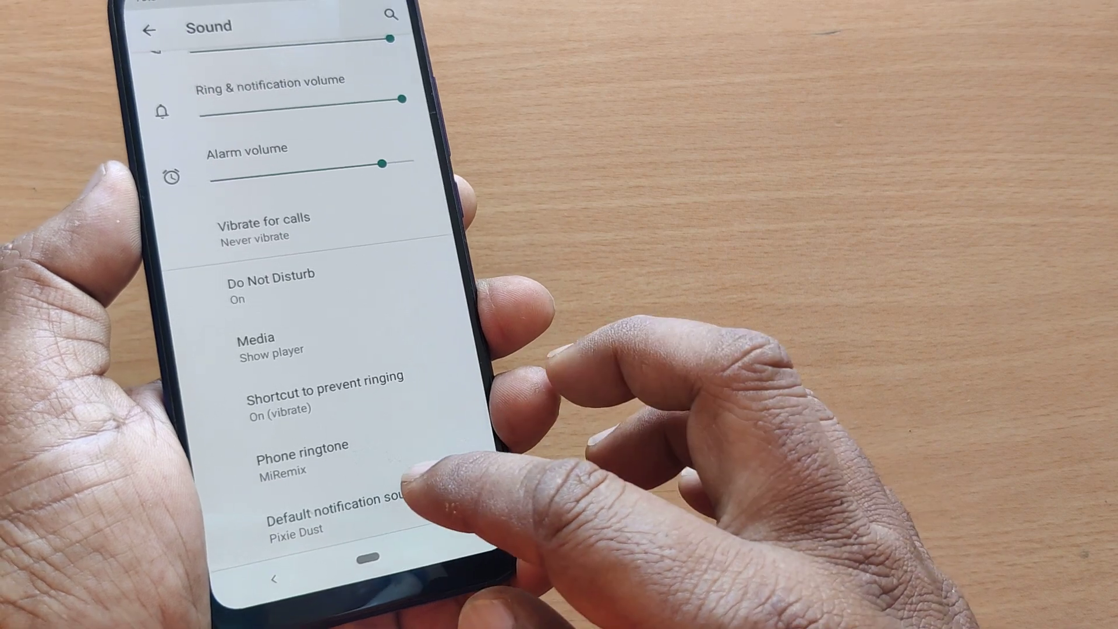
{"action": "scroll", "scroll_direction": "down", "scroll_amount": 3}
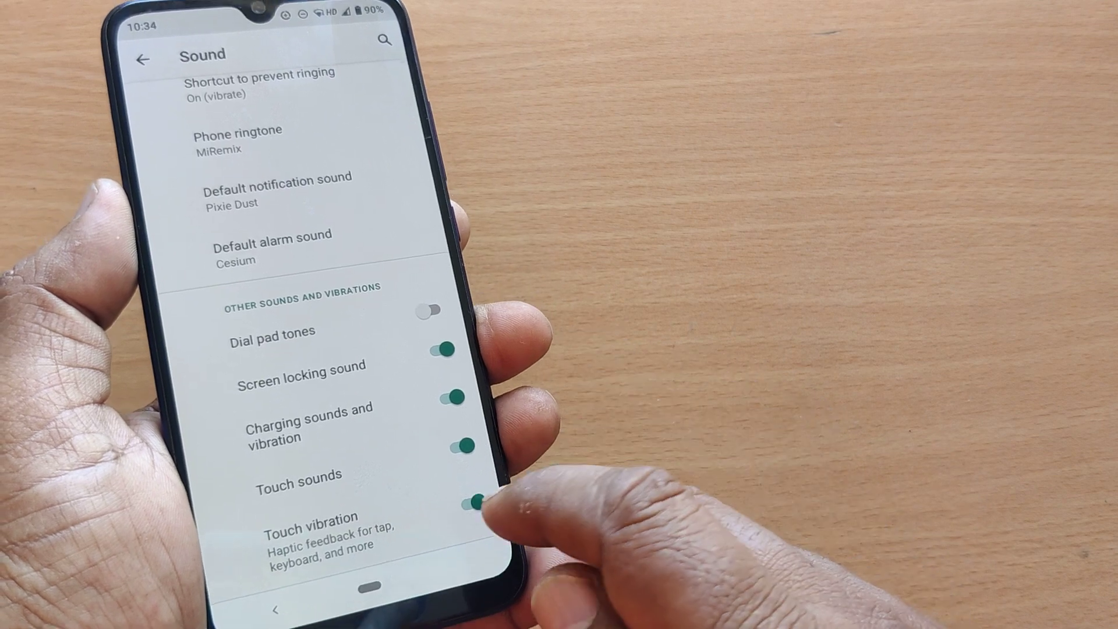
Step: Switch the Touch sounds toggle off, leaving Touch vibration and other toggles on
{"action": "left_click", "coordinate": [453, 445]}
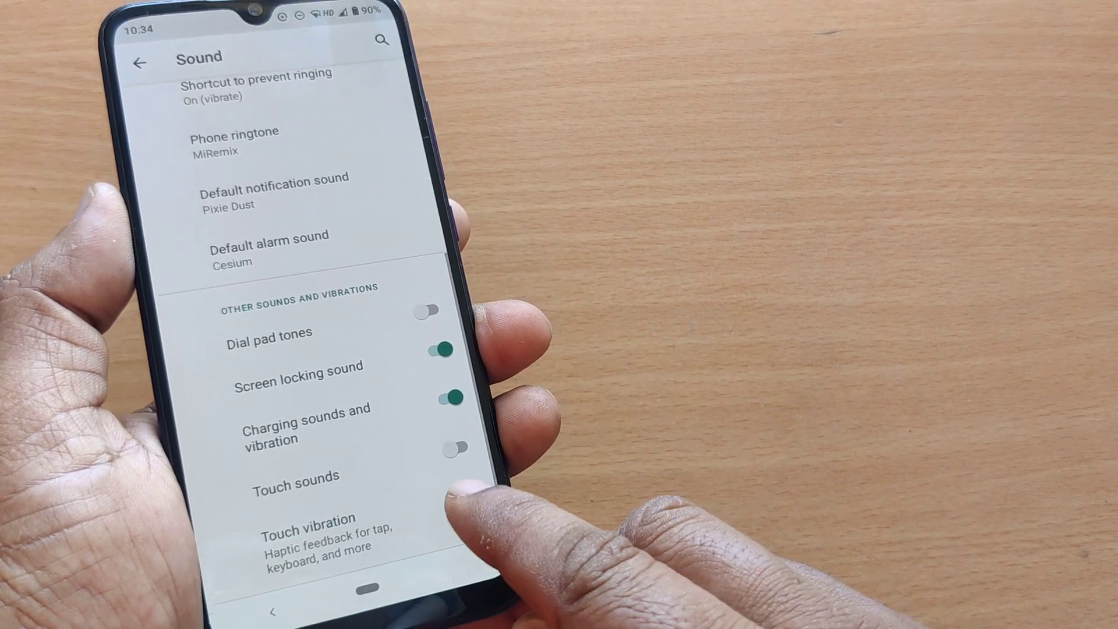
{"action": "left_click", "coordinate": [451, 506]}
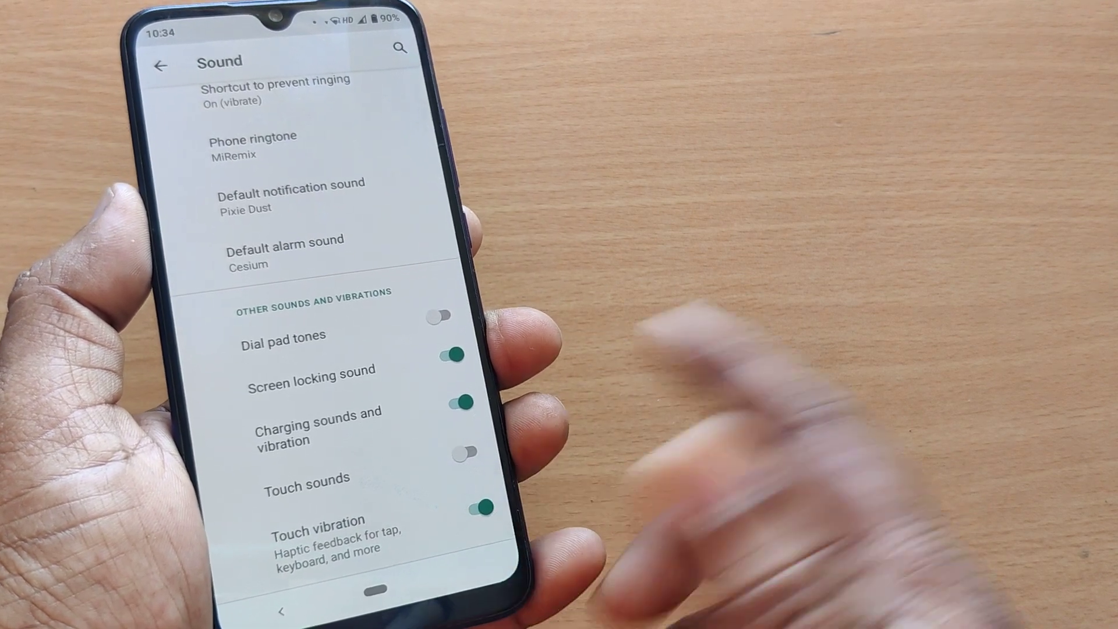